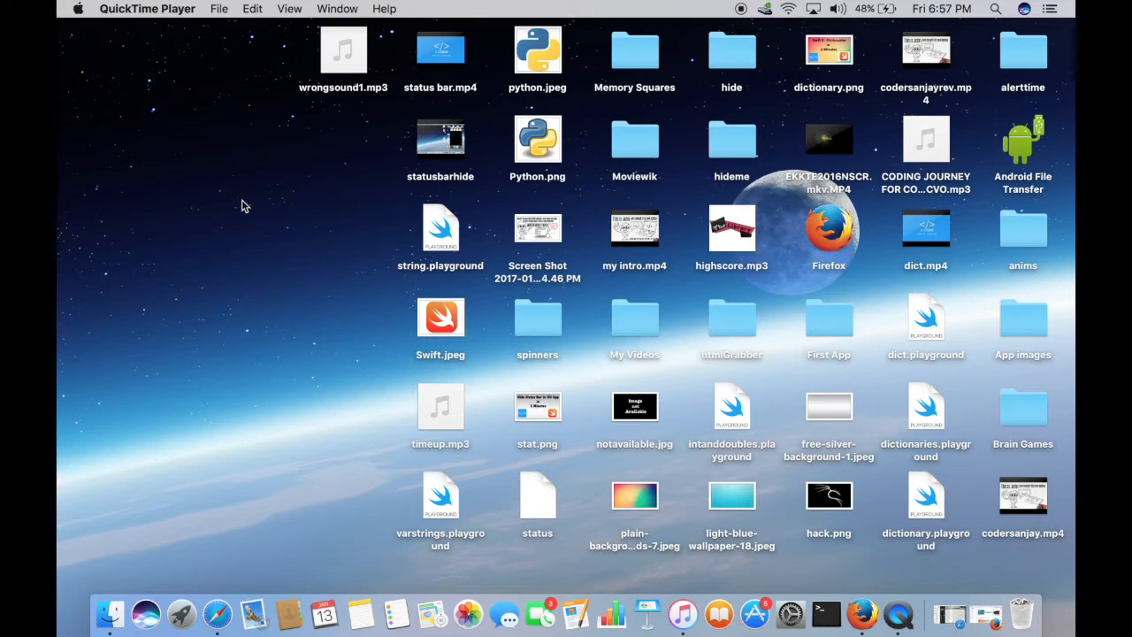
{"action": "mouse_move", "coordinate": [803, 538]}
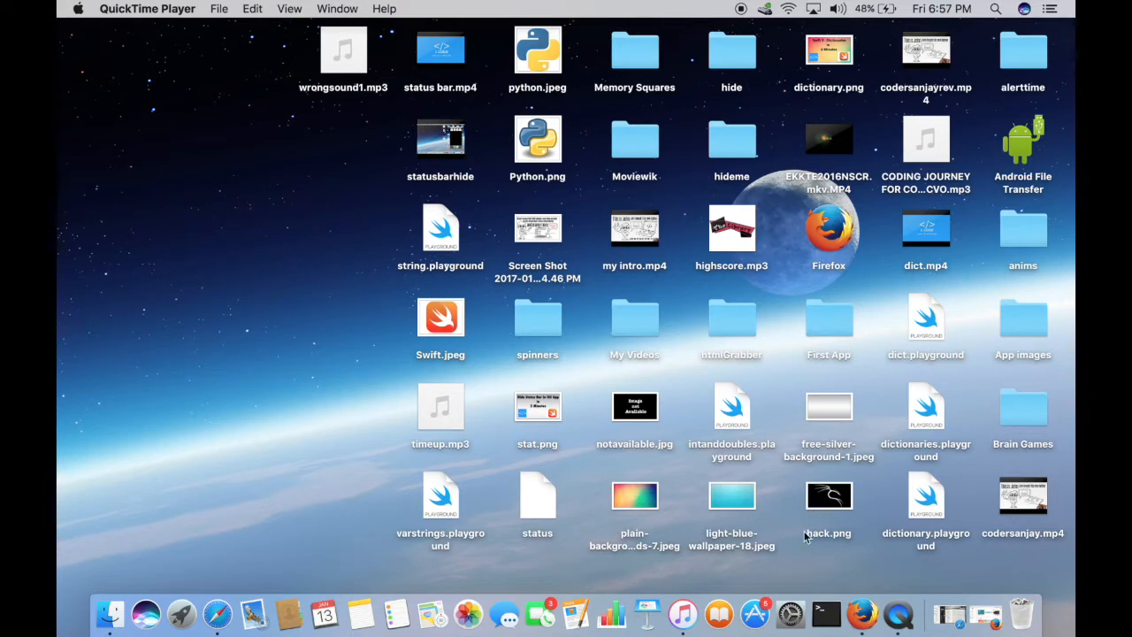
Bring the Firefox window with the YouTube I Code channel page to the front.
{"action": "left_click", "coordinate": [861, 613]}
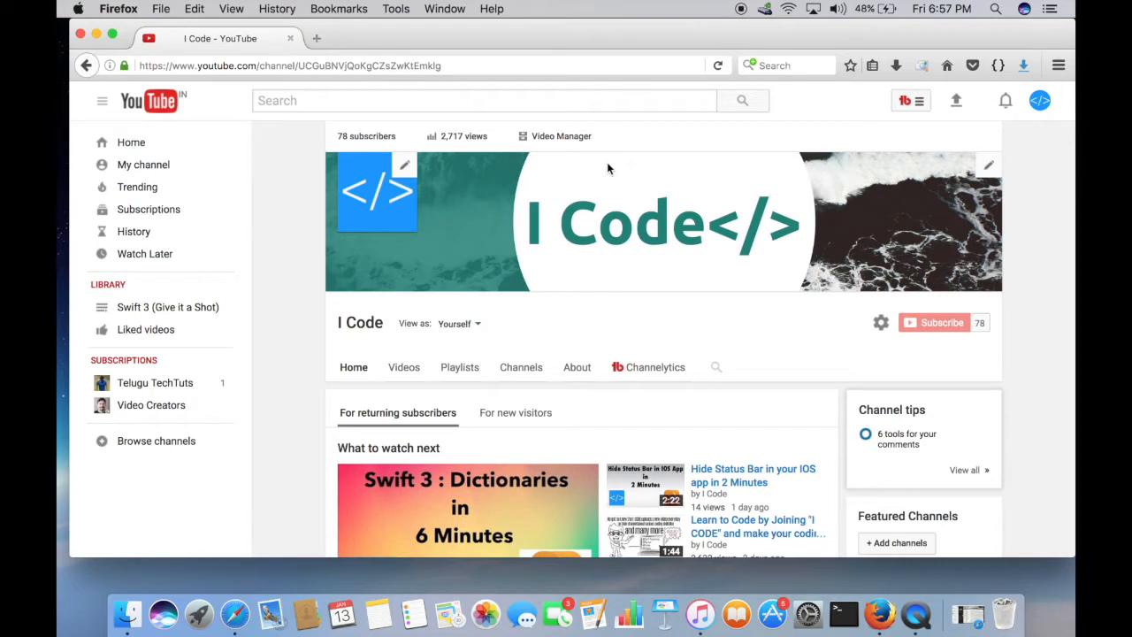
{"action": "mouse_move", "coordinate": [931, 211]}
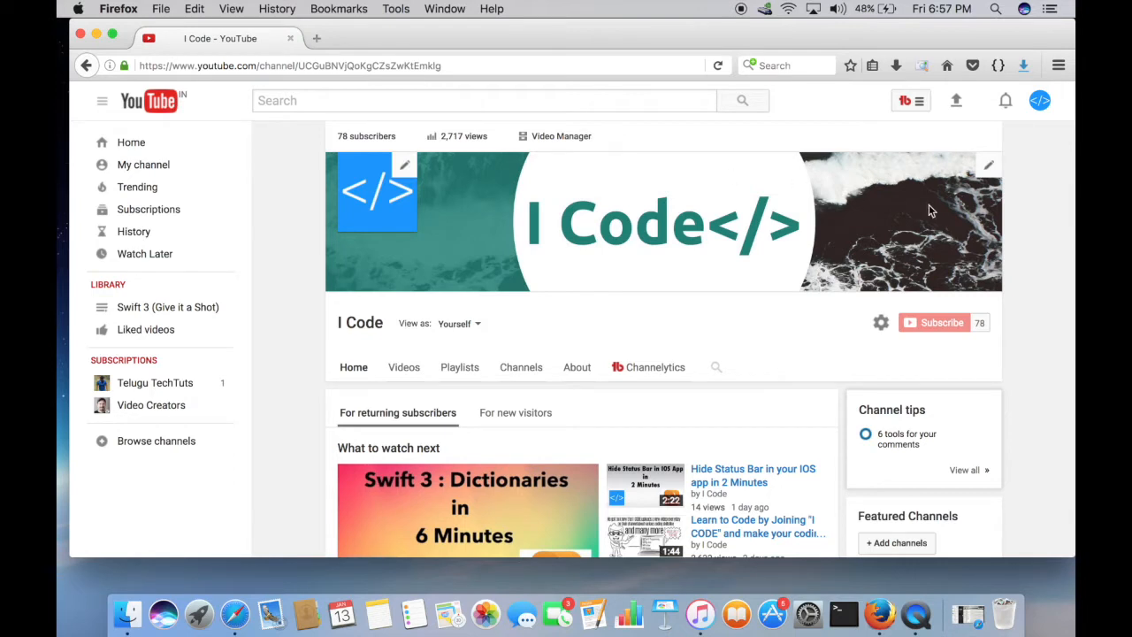
{"action": "mouse_move", "coordinate": [934, 322]}
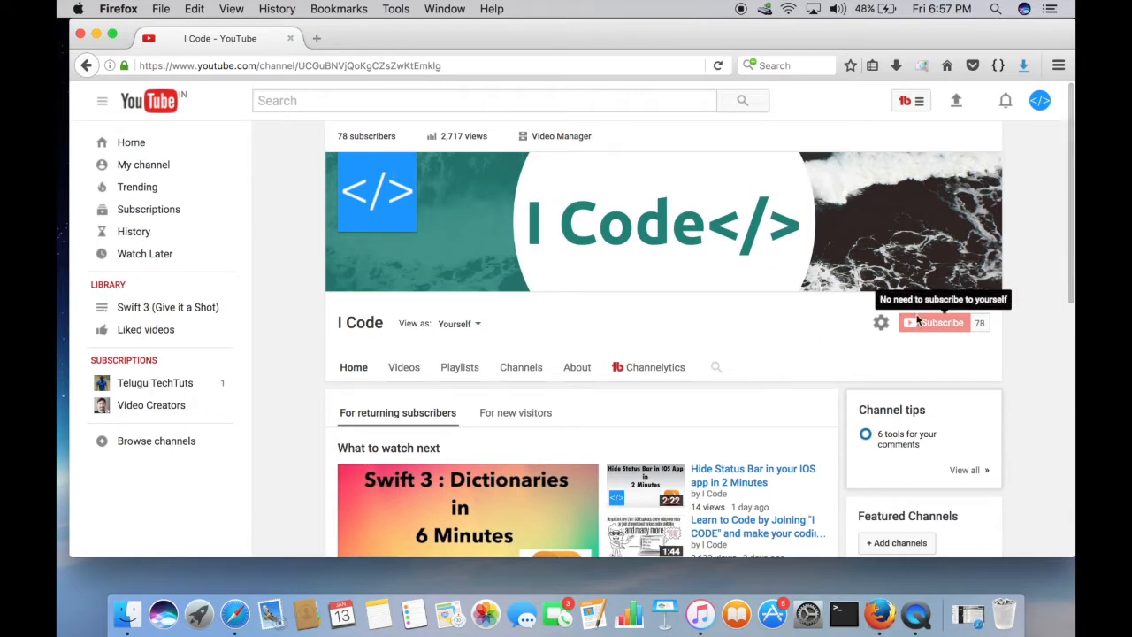
{"action": "mouse_move", "coordinate": [810, 272]}
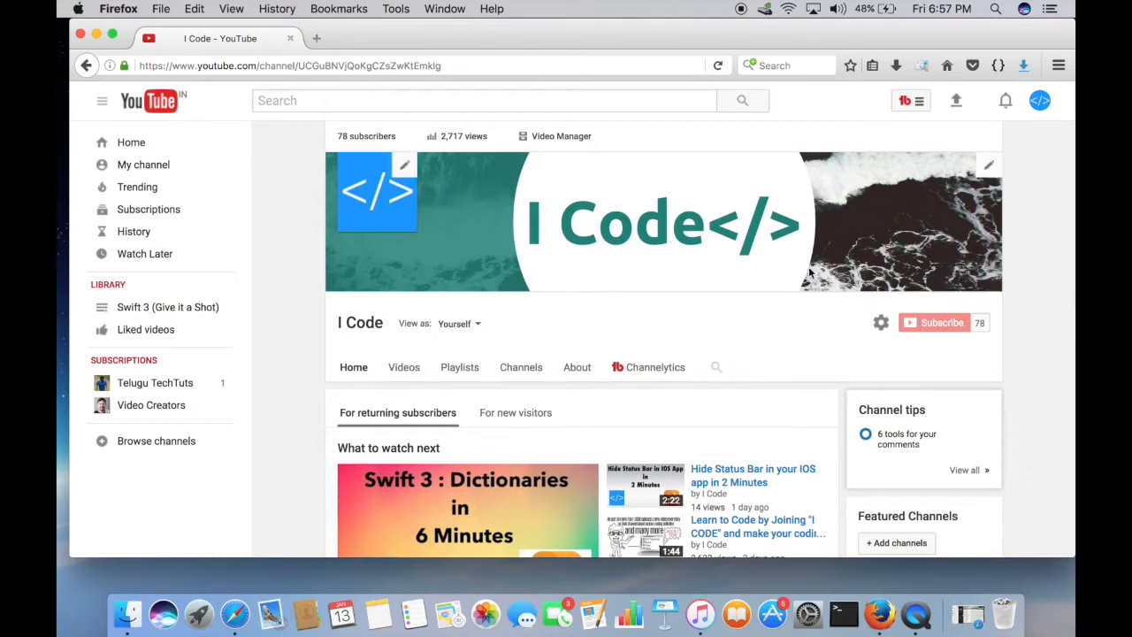
{"action": "mouse_move", "coordinate": [511, 180]}
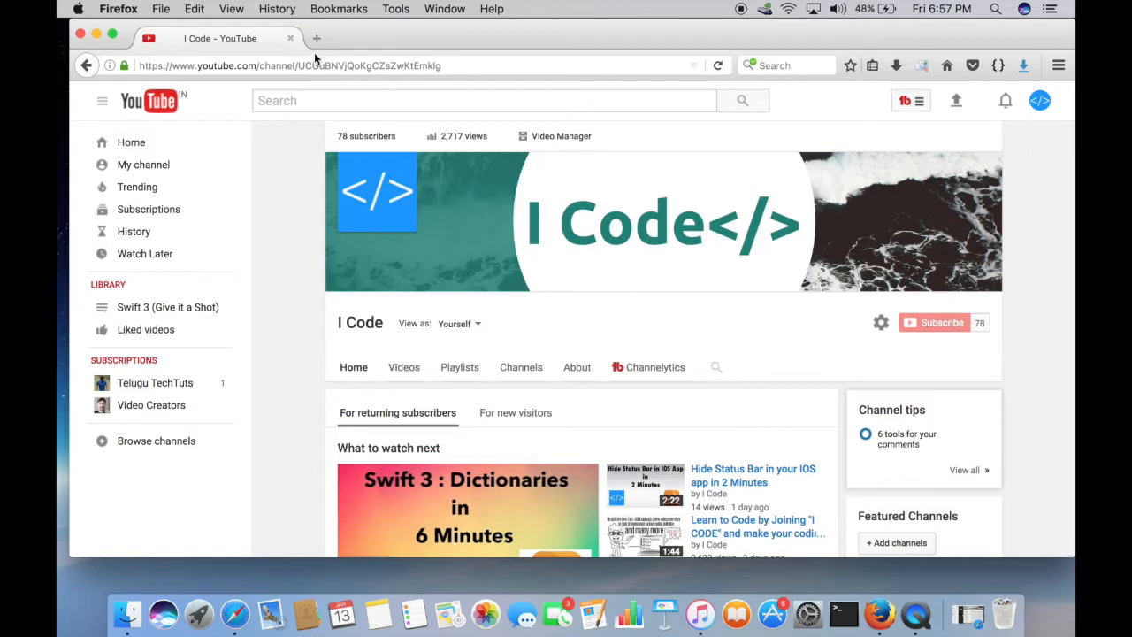
{"action": "left_click", "coordinate": [316, 37]}
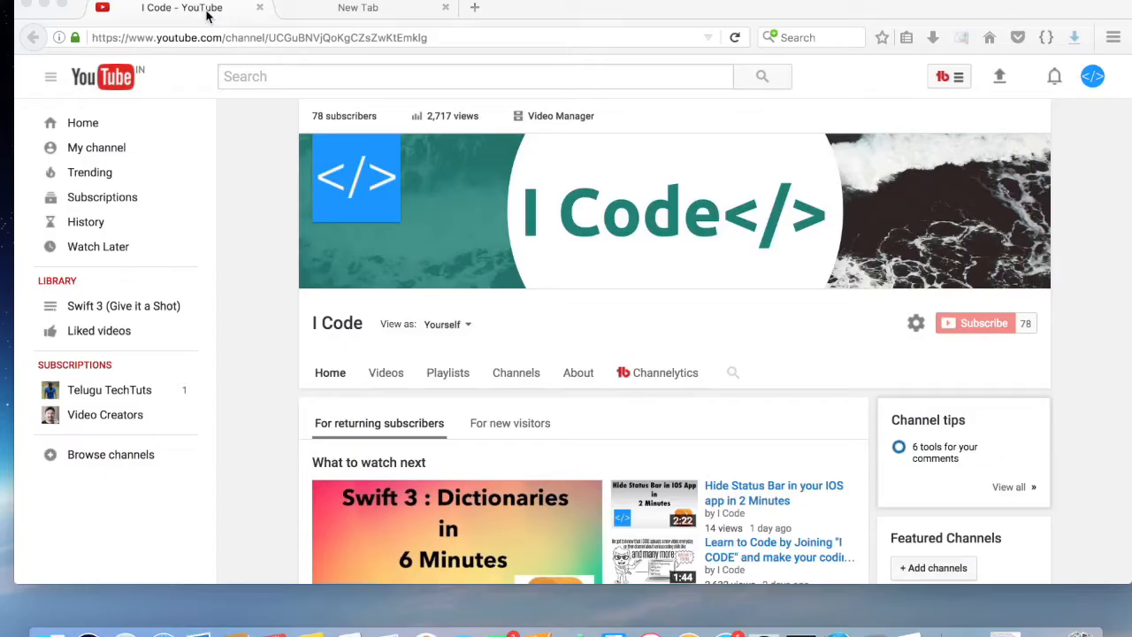
{"action": "mouse_move", "coordinate": [368, 8]}
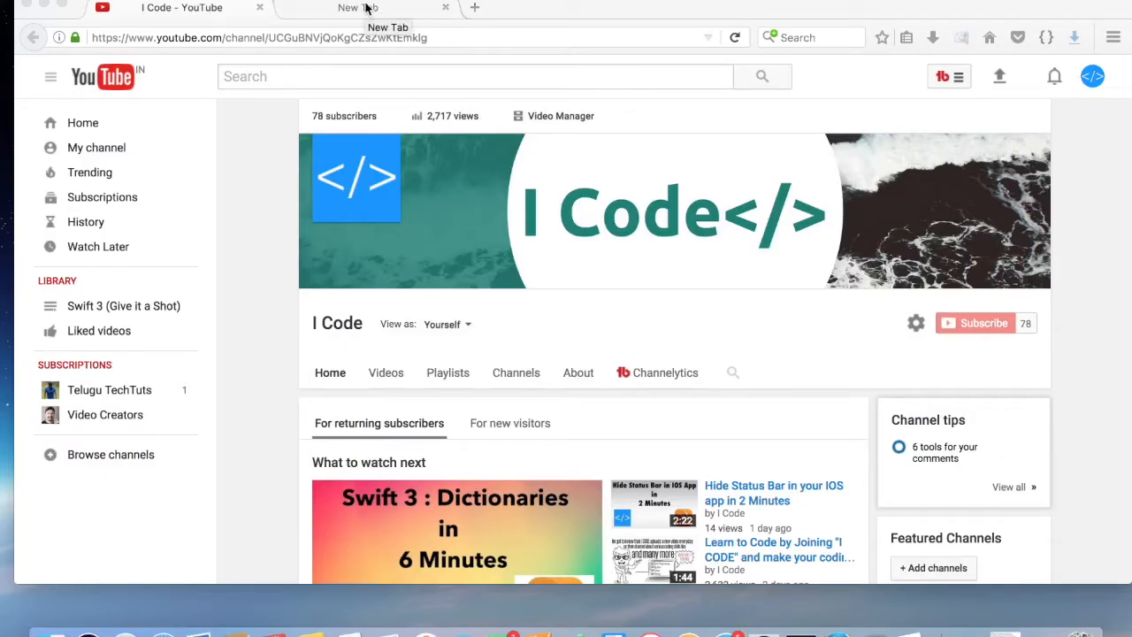
{"action": "type", "text": "www.pyth"}
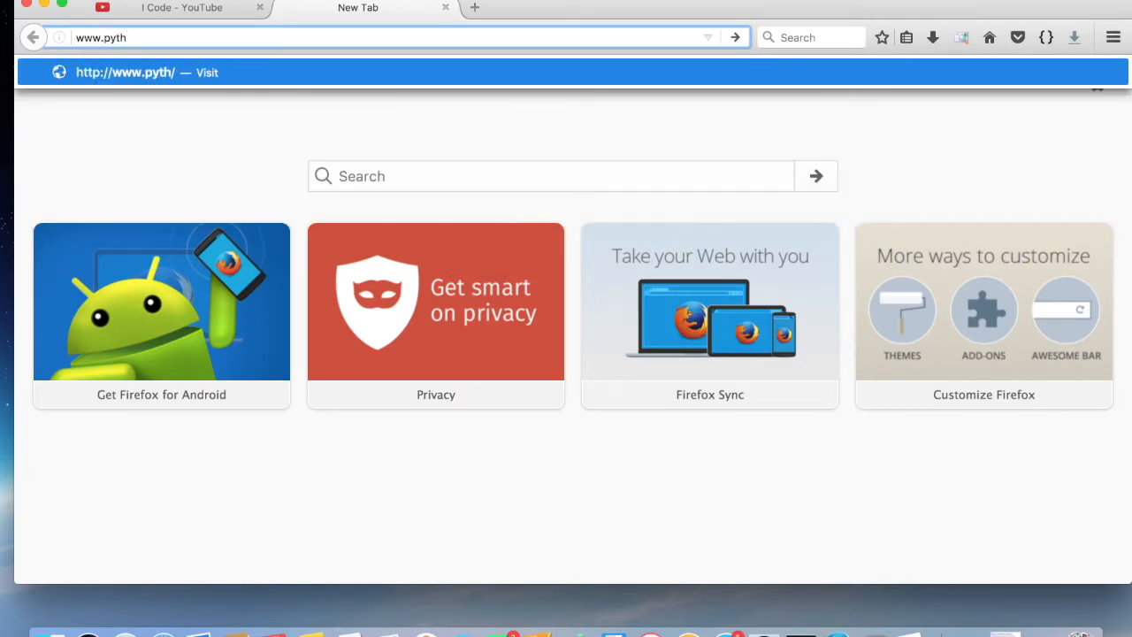
{"action": "type", "text": "on.or"}
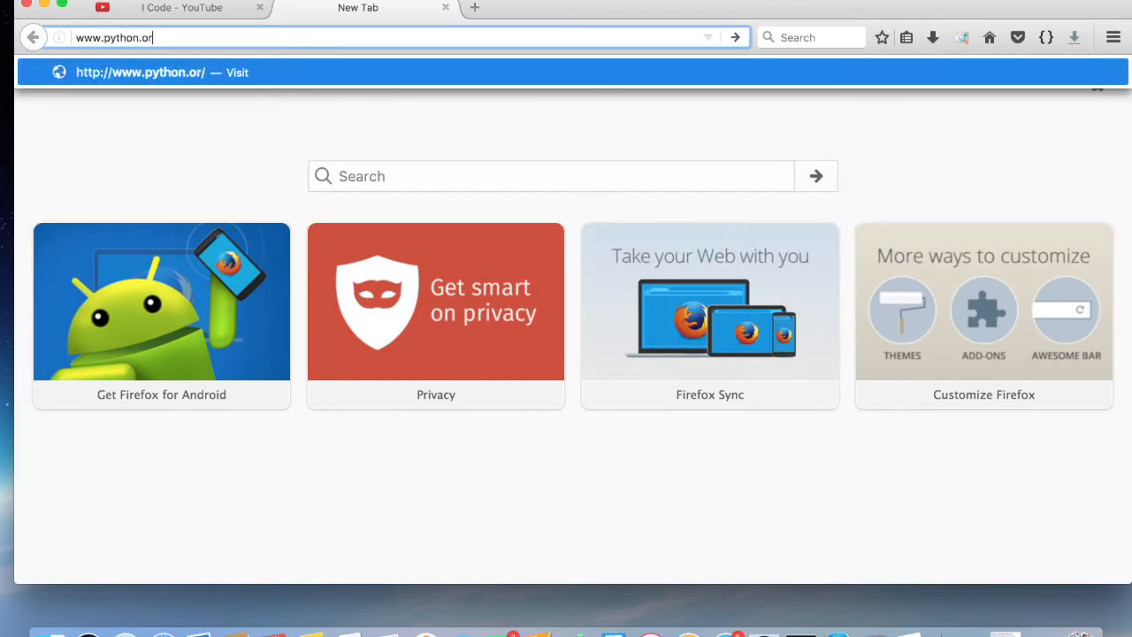
{"action": "key", "text": "Return"}
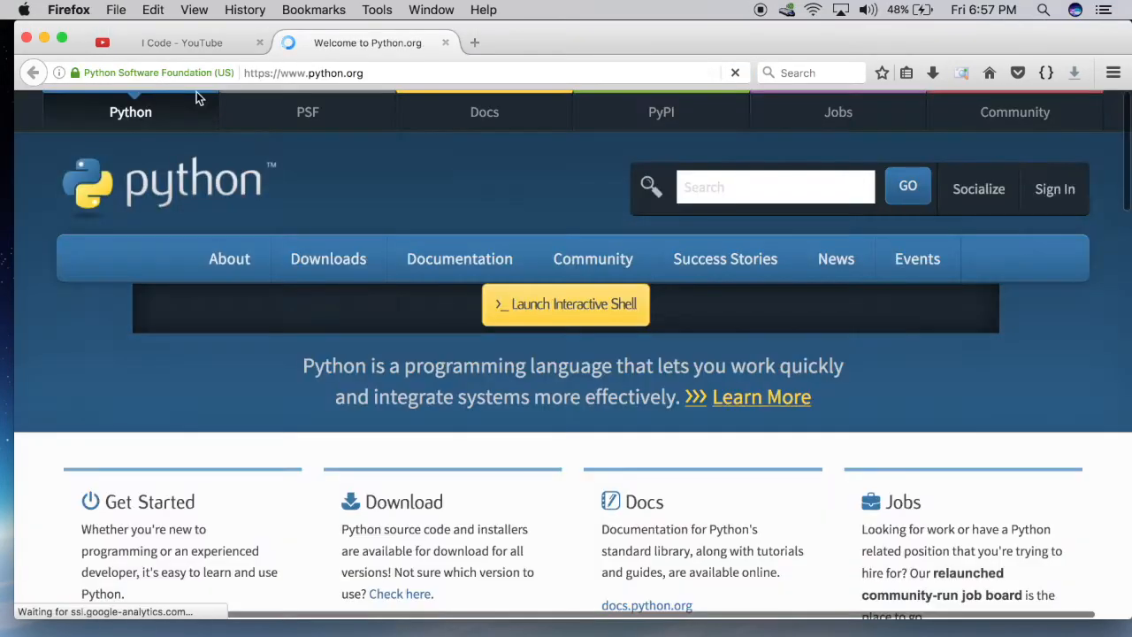
{"action": "scroll", "scroll_direction": "down", "scroll_amount": 3}
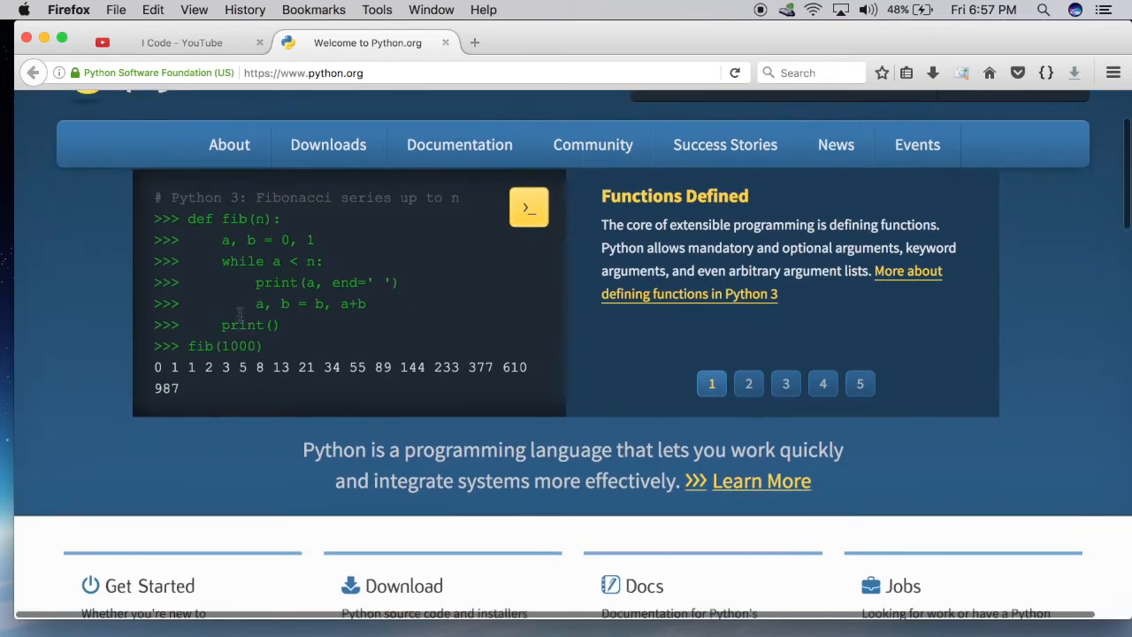
{"action": "scroll", "scroll_direction": "up", "scroll_amount": 3}
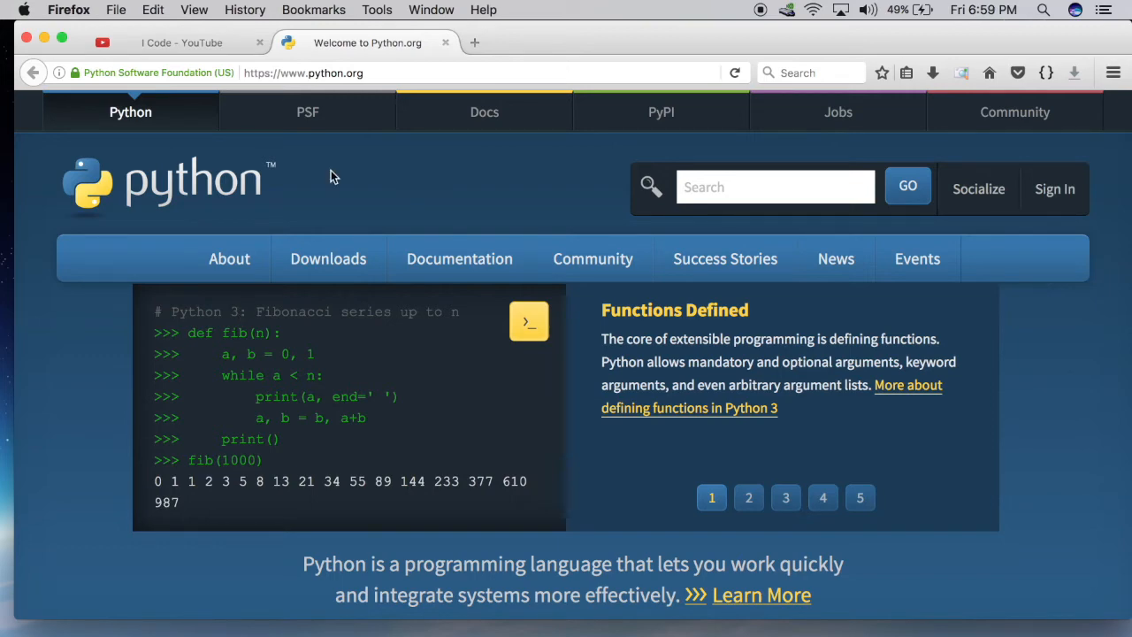
{"action": "left_click", "coordinate": [749, 497]}
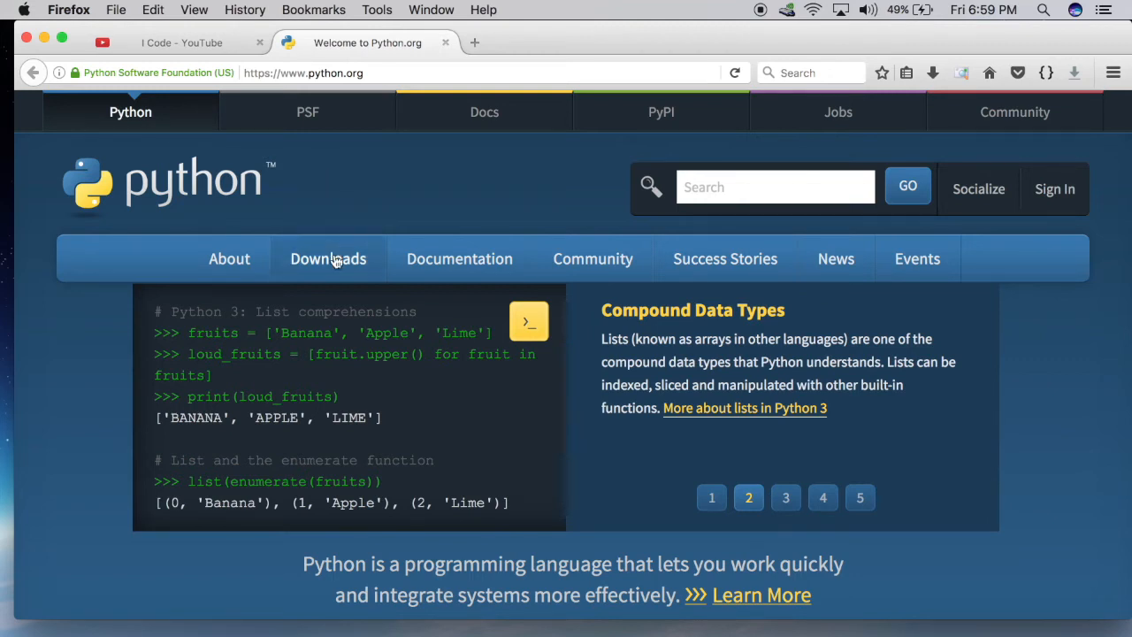
View the Mac OS X releases list, then return to the main Python Downloads page.
{"action": "left_click", "coordinate": [327, 259]}
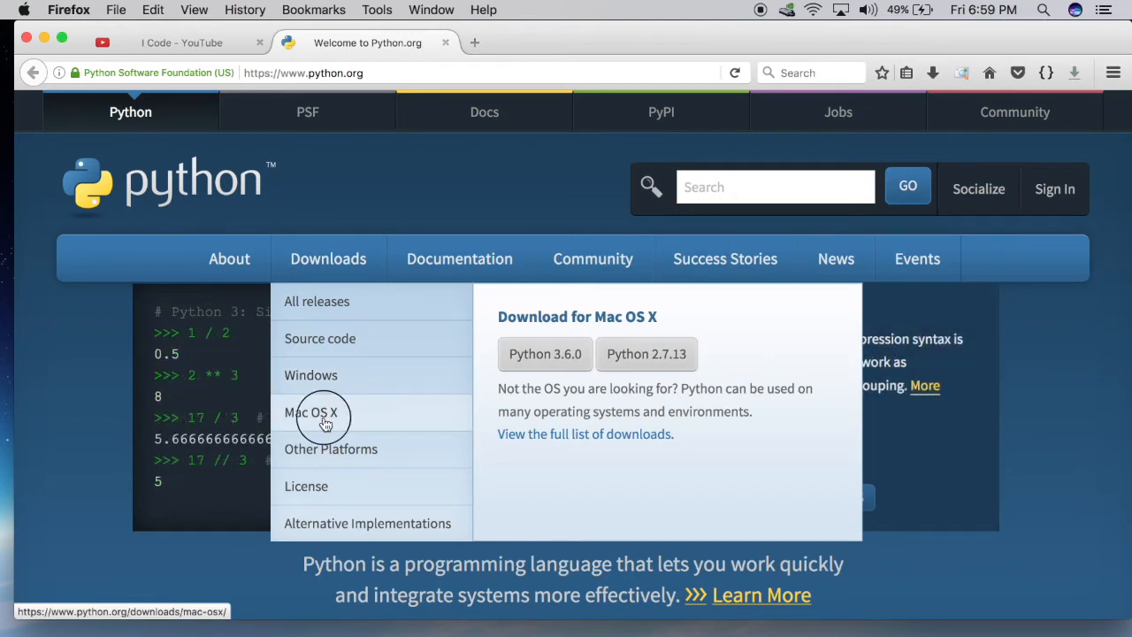
{"action": "left_click", "coordinate": [312, 412]}
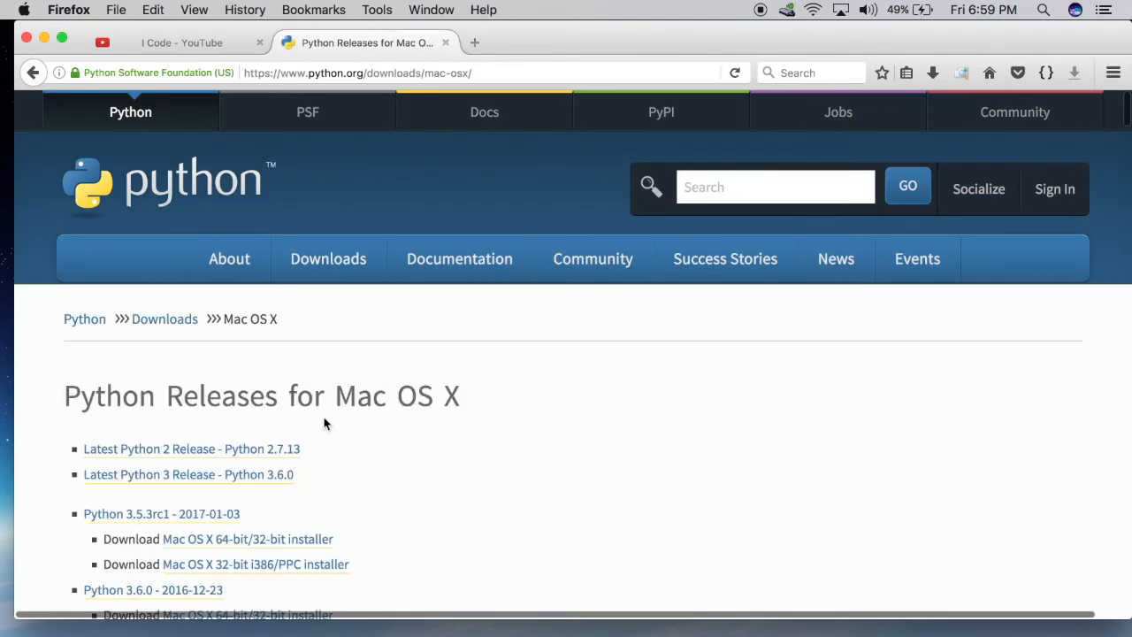
{"action": "scroll", "scroll_direction": "down", "scroll_amount": 3}
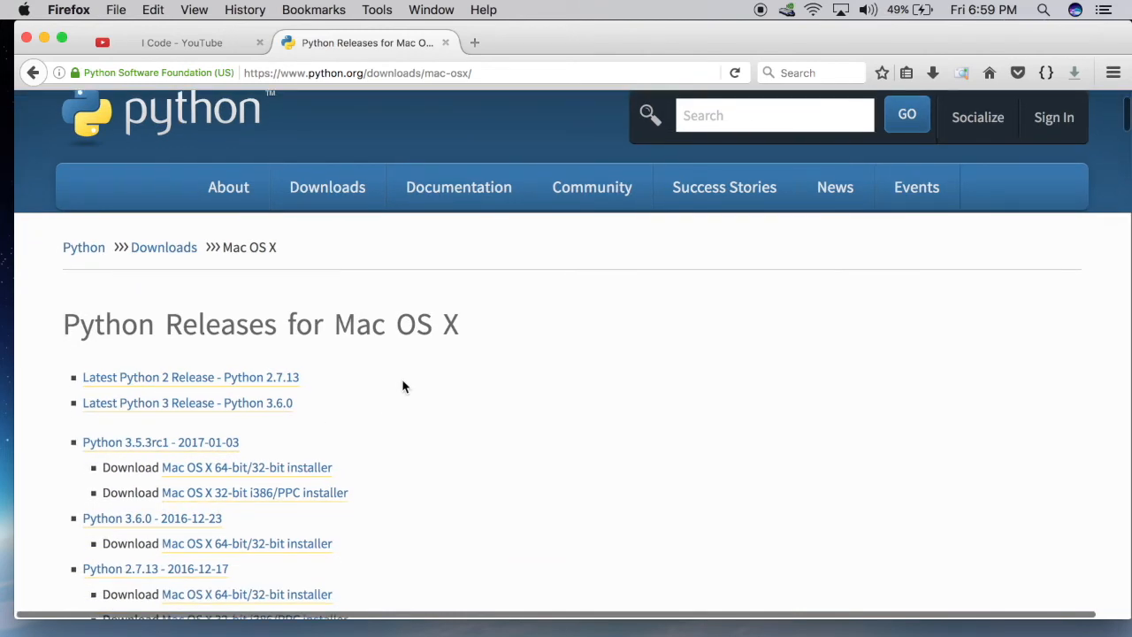
{"action": "mouse_move", "coordinate": [292, 371]}
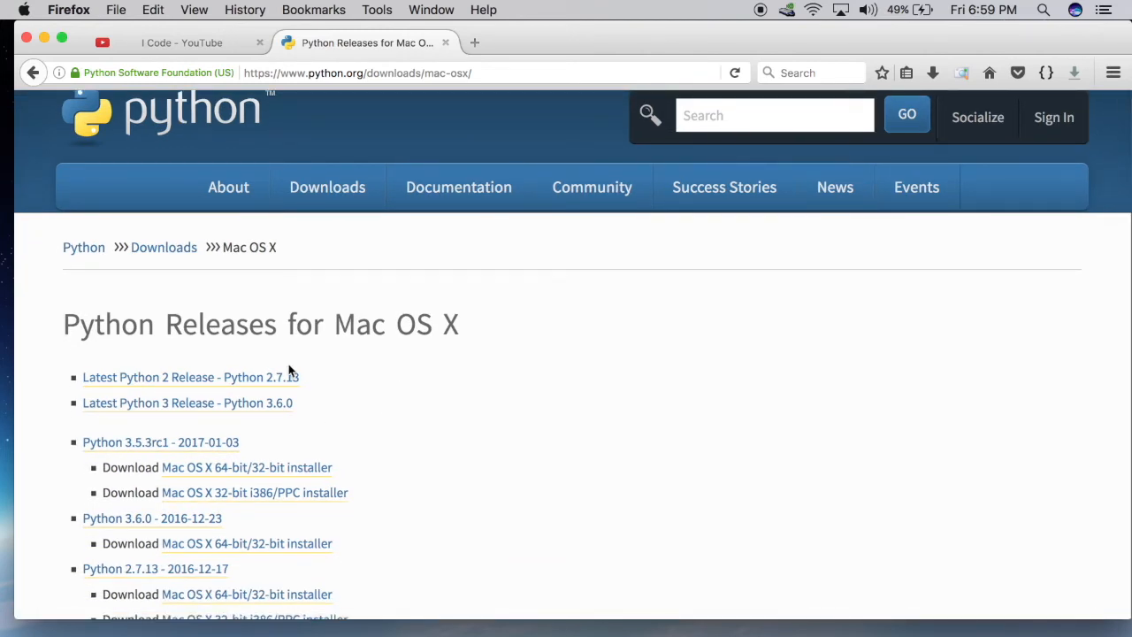
{"action": "mouse_move", "coordinate": [243, 377]}
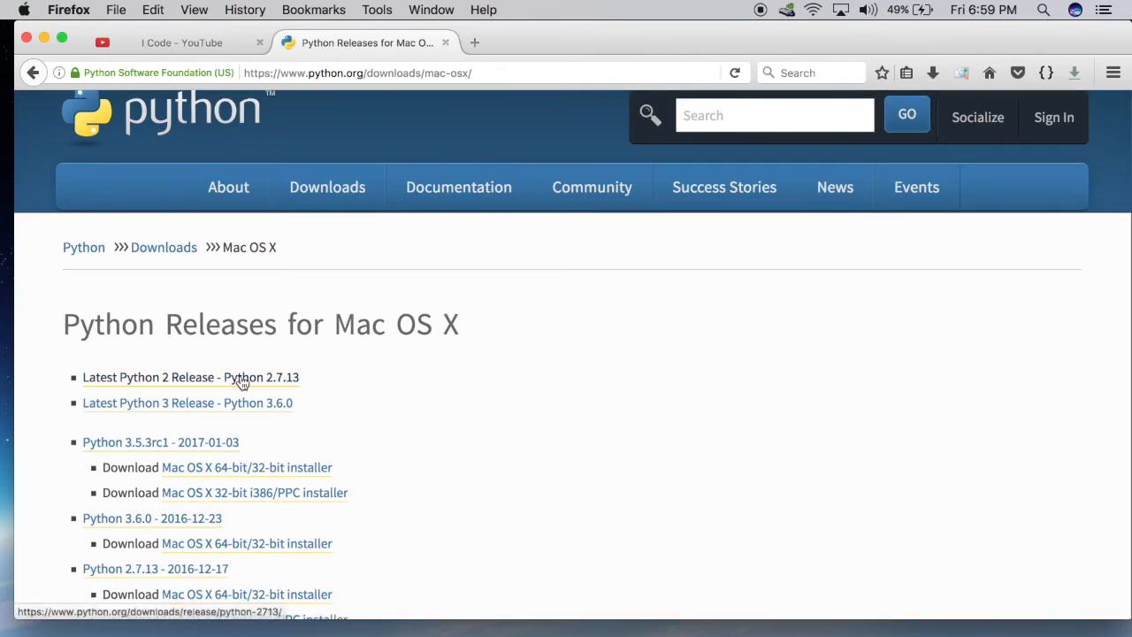
{"action": "mouse_move", "coordinate": [287, 403]}
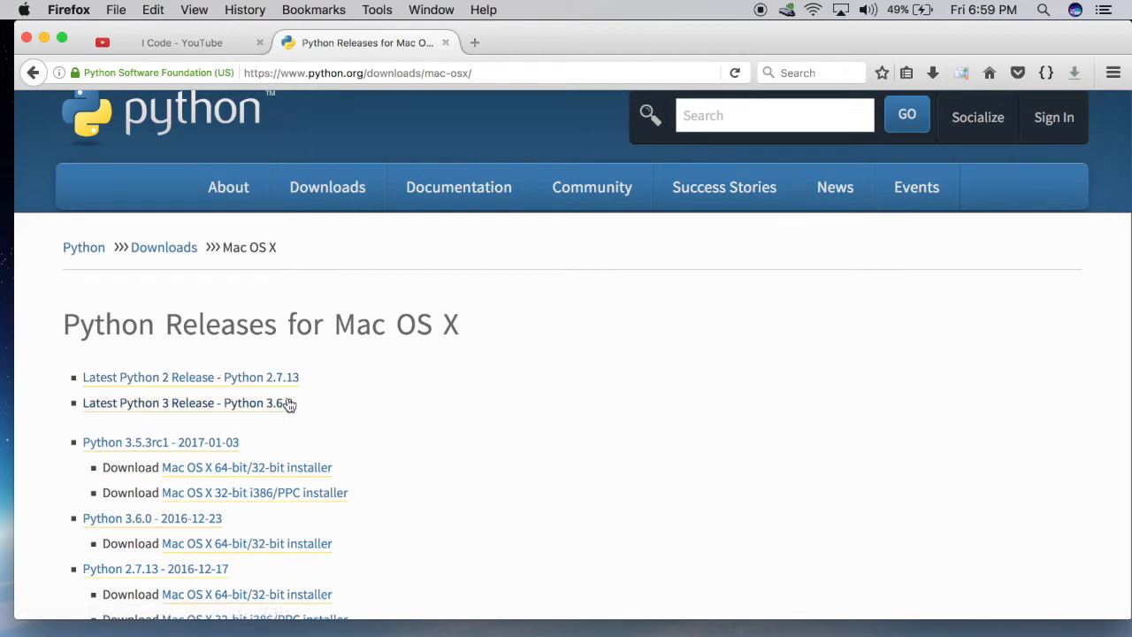
{"action": "mouse_move", "coordinate": [346, 406]}
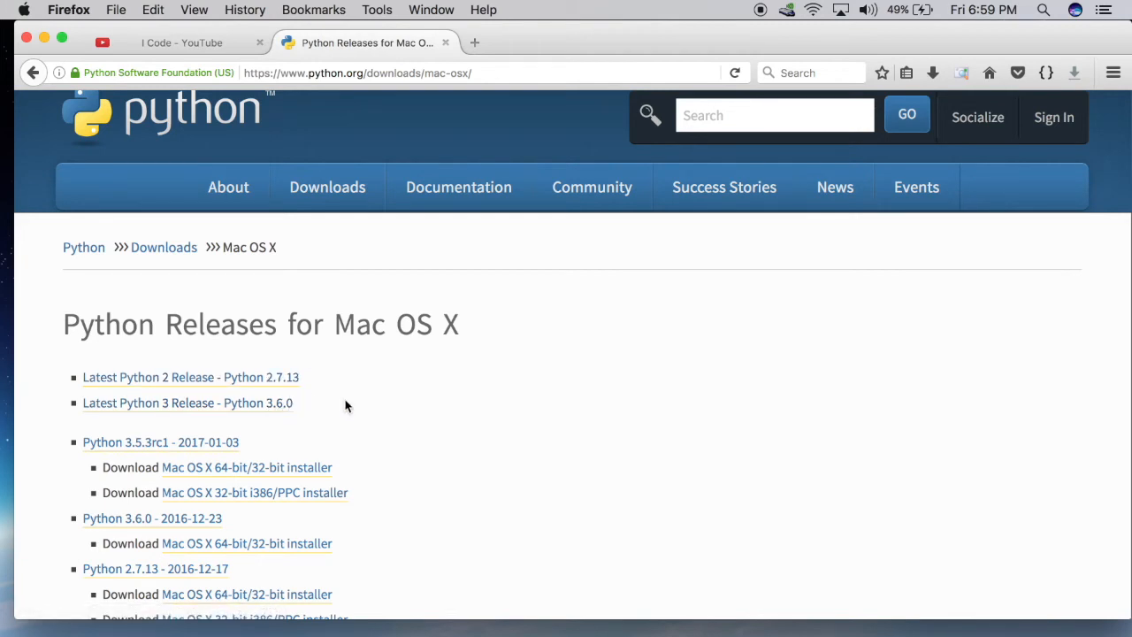
{"action": "left_click", "coordinate": [327, 187]}
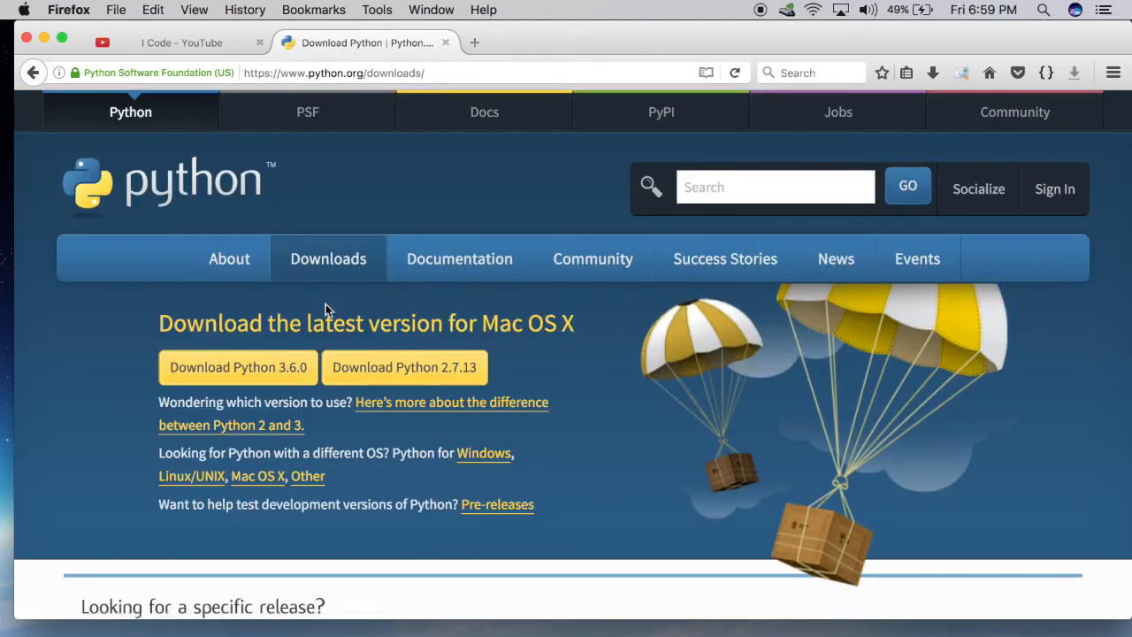
Show the Python Releases for Windows page listing 3.5.3rc1, 3.6.0 and 2.7.13 installers.
{"action": "left_click", "coordinate": [327, 258]}
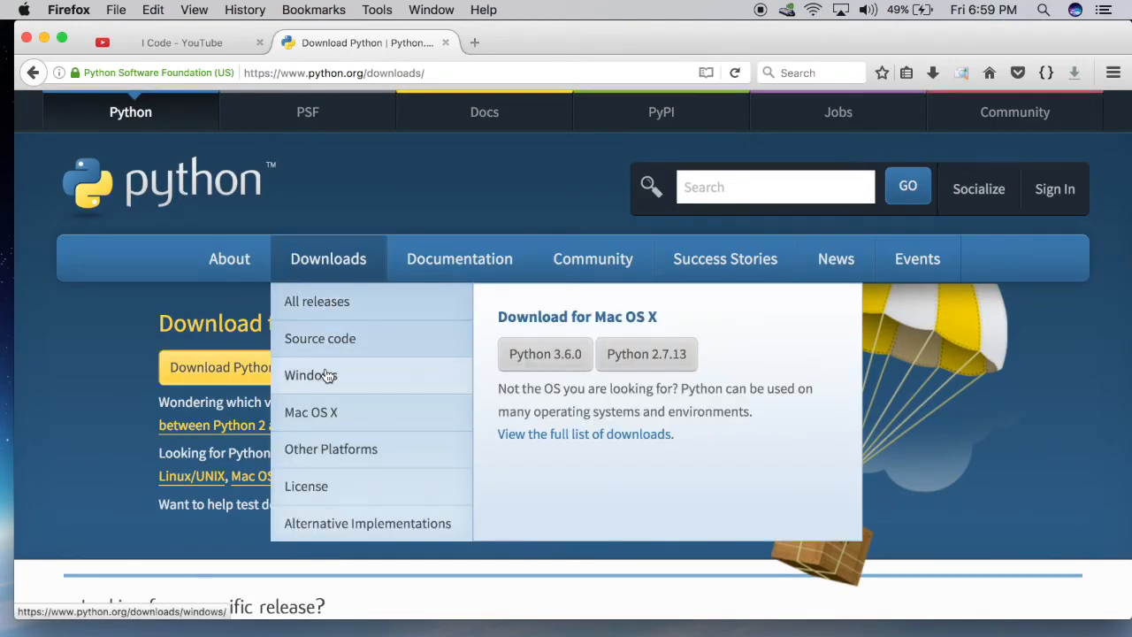
{"action": "left_click", "coordinate": [310, 375]}
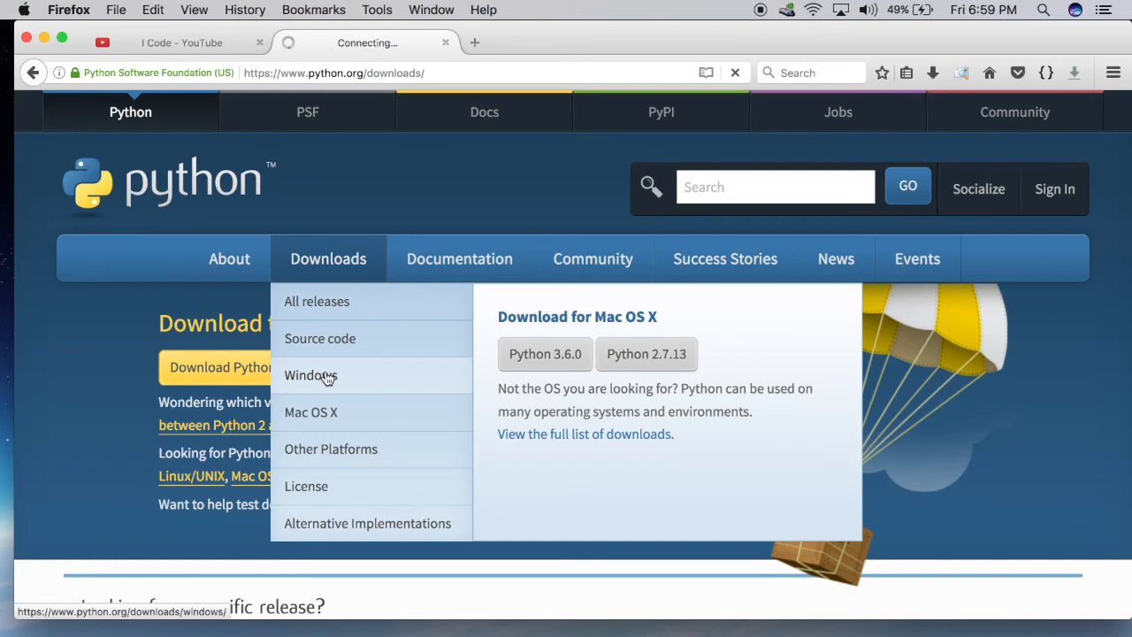
{"action": "left_click", "coordinate": [311, 375]}
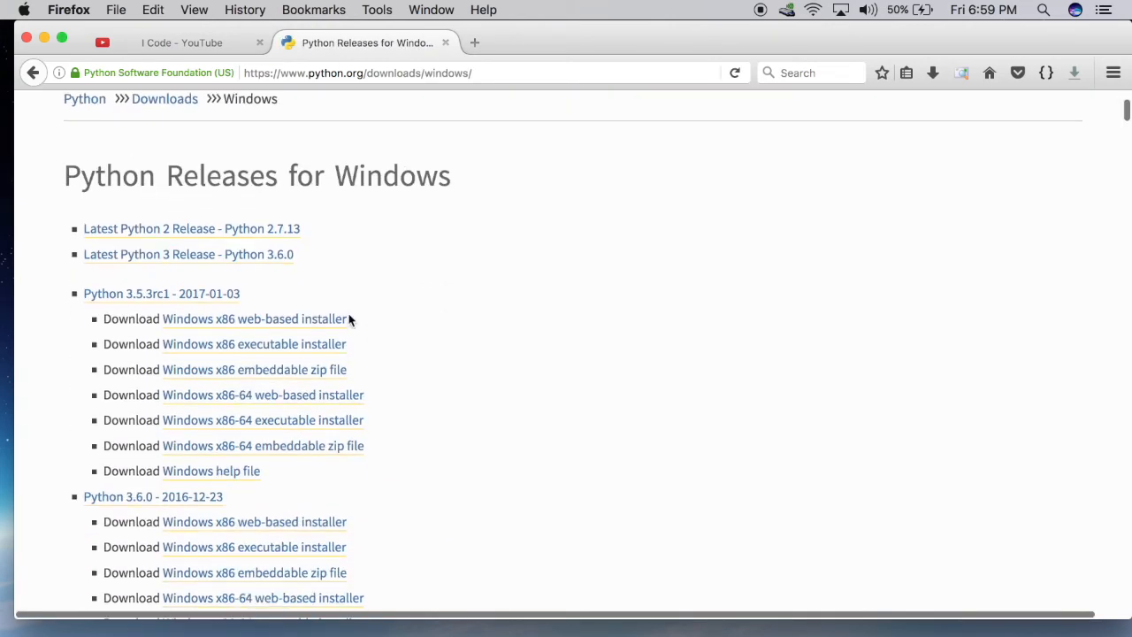
{"action": "scroll", "scroll_direction": "up", "scroll_amount": 3}
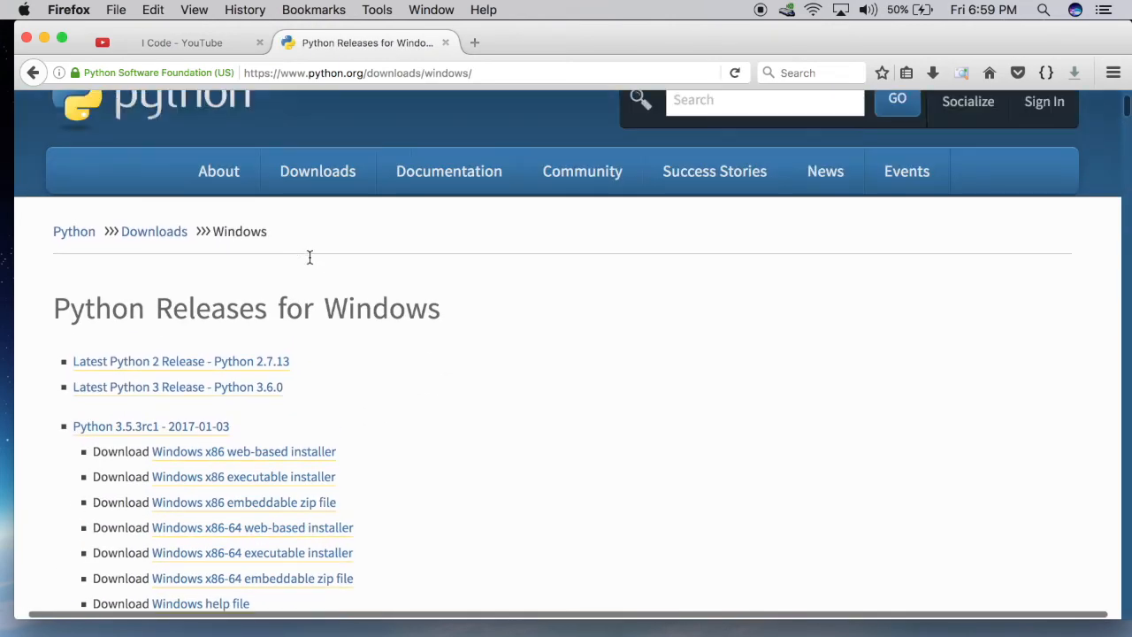
{"action": "scroll", "scroll_direction": "up", "scroll_amount": 3}
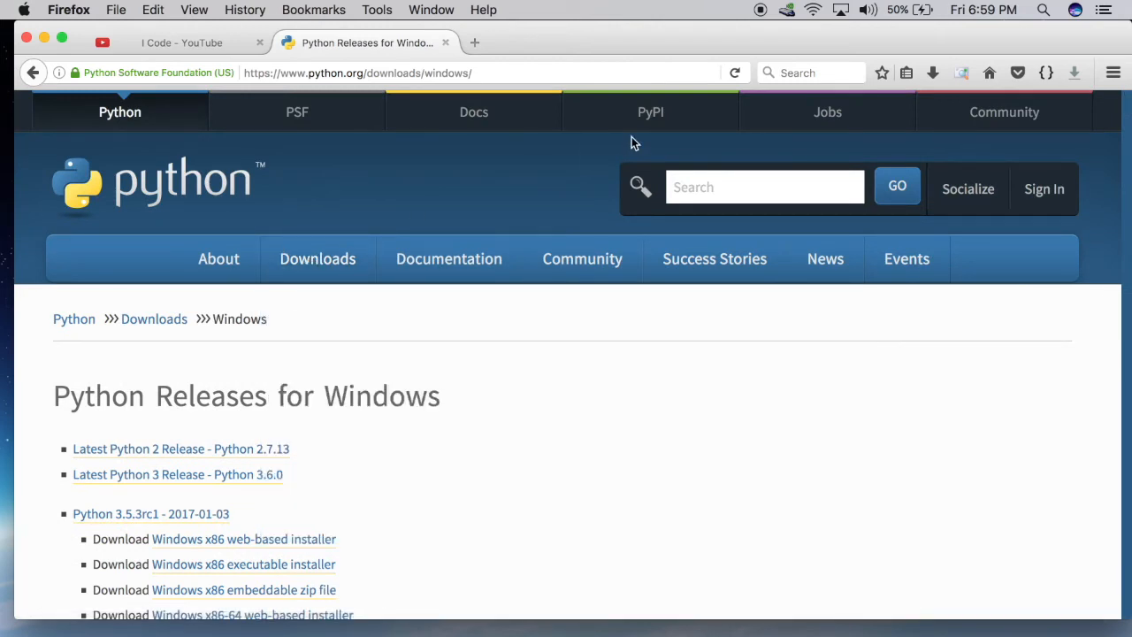
{"action": "mouse_move", "coordinate": [449, 258]}
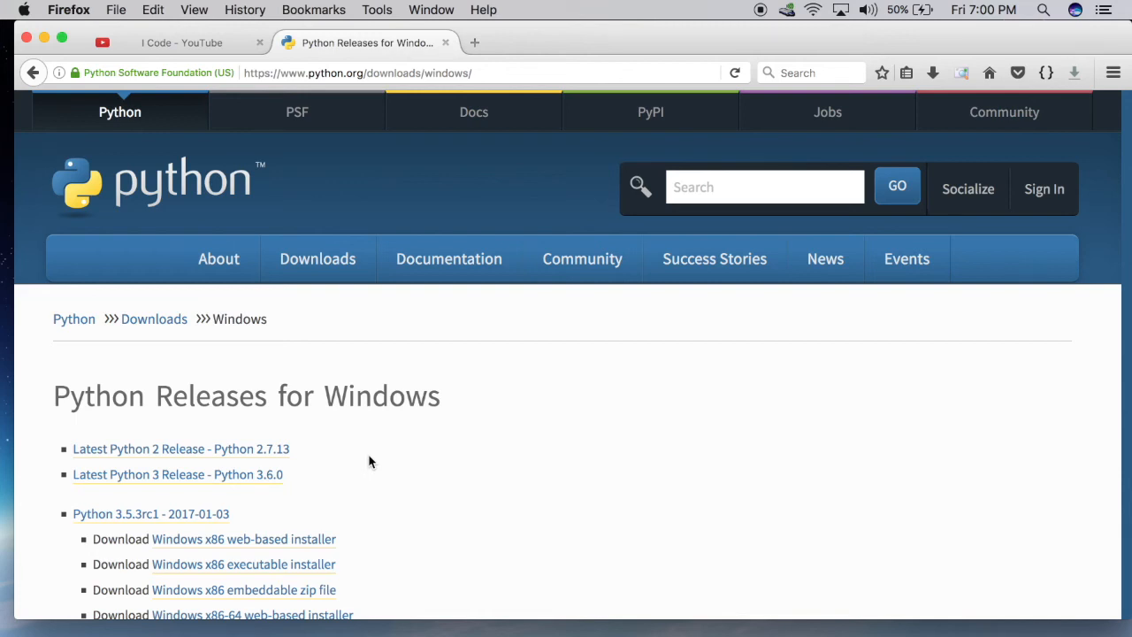
{"action": "mouse_move", "coordinate": [236, 591]}
{"action": "type", "text": "idle"}
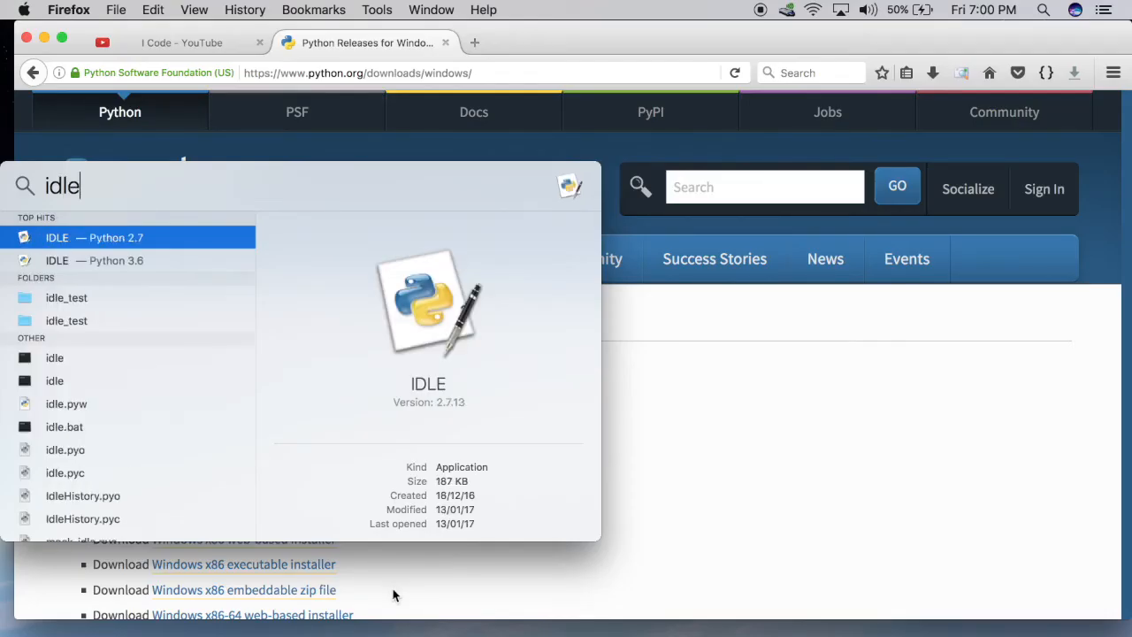
{"action": "mouse_move", "coordinate": [128, 268]}
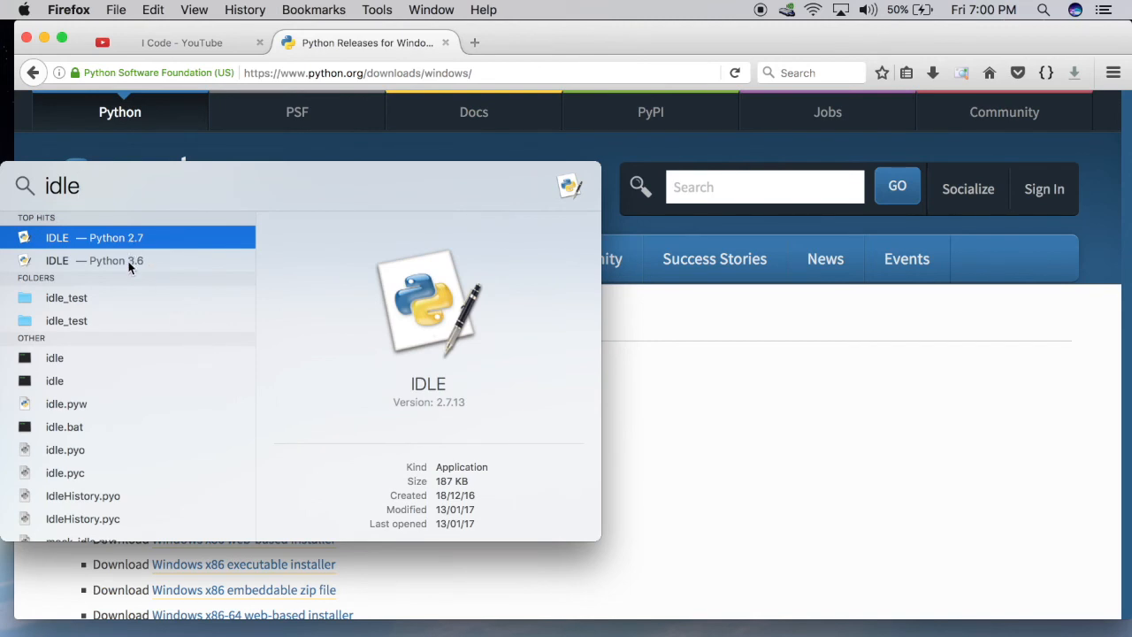